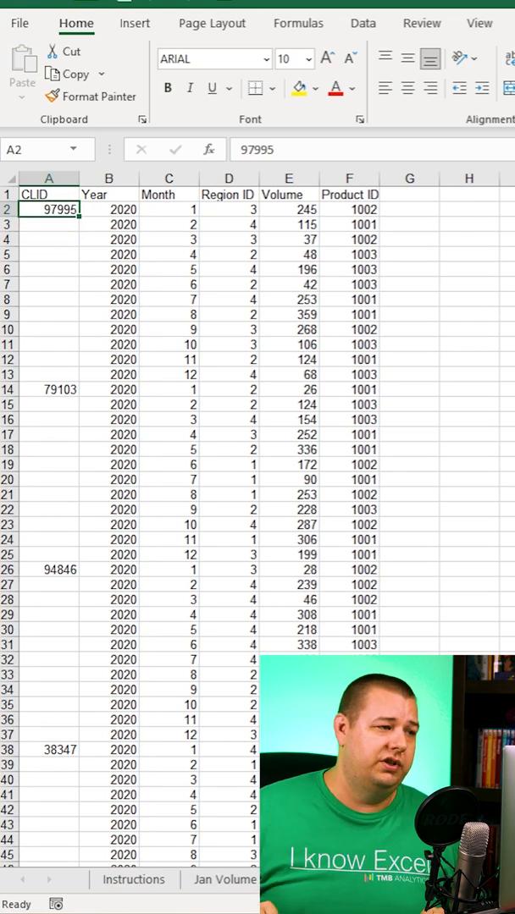
Select the CLID cells from A2 down to the last data row.
left_click(47, 403)
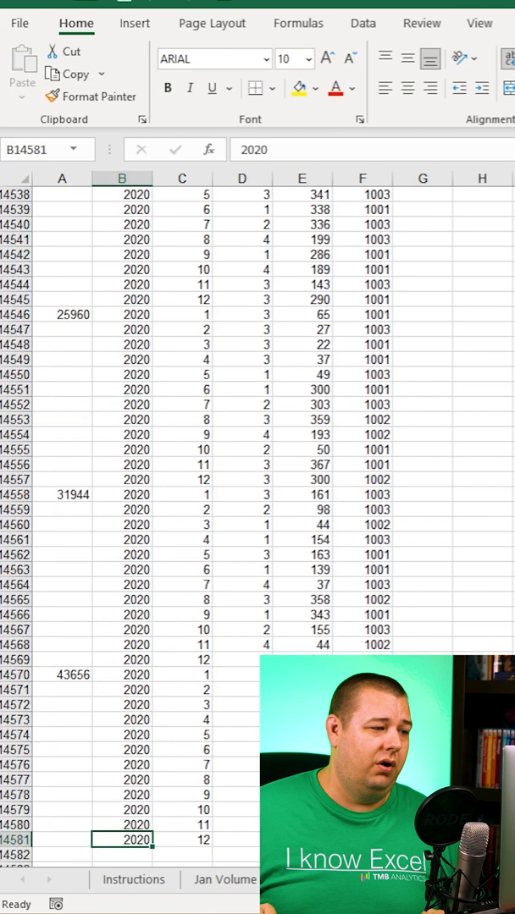
key("ctrl+Home")
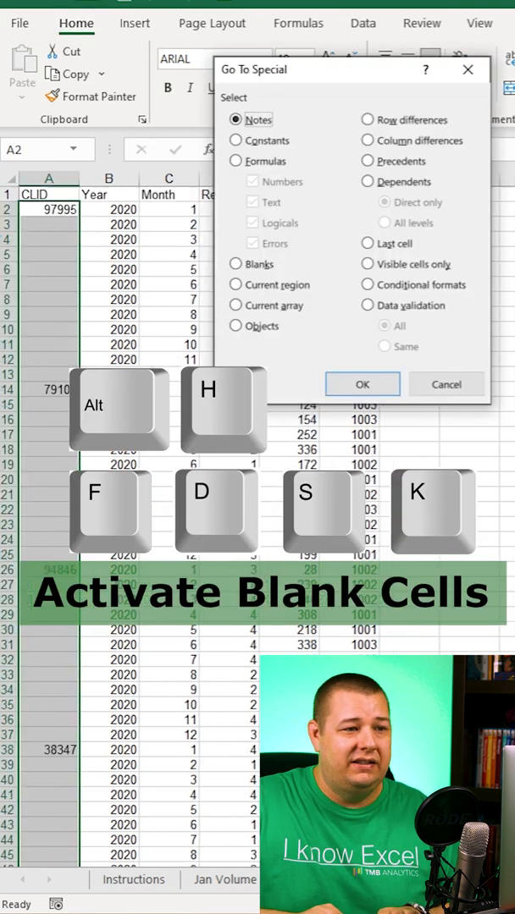
Keep only the blank CLID cells selected and start the formula =A2 in A3.
left_click(235, 264)
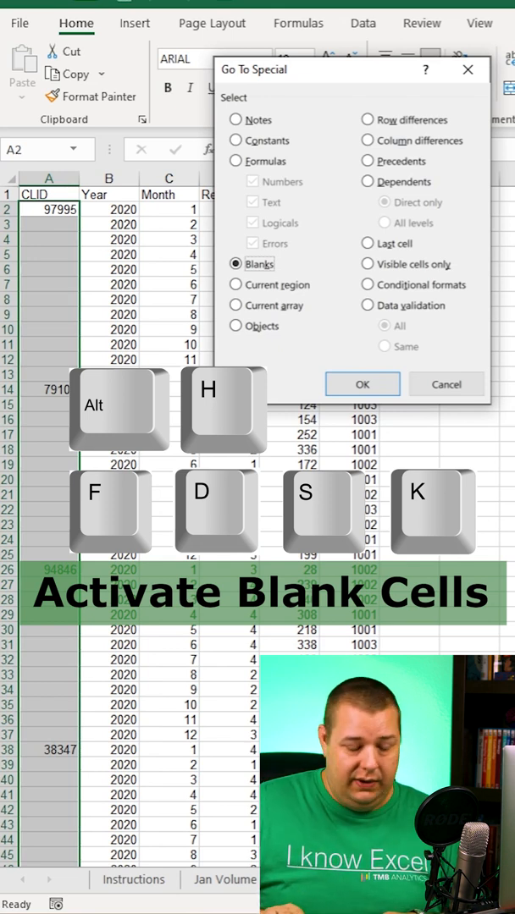
left_click(362, 383)
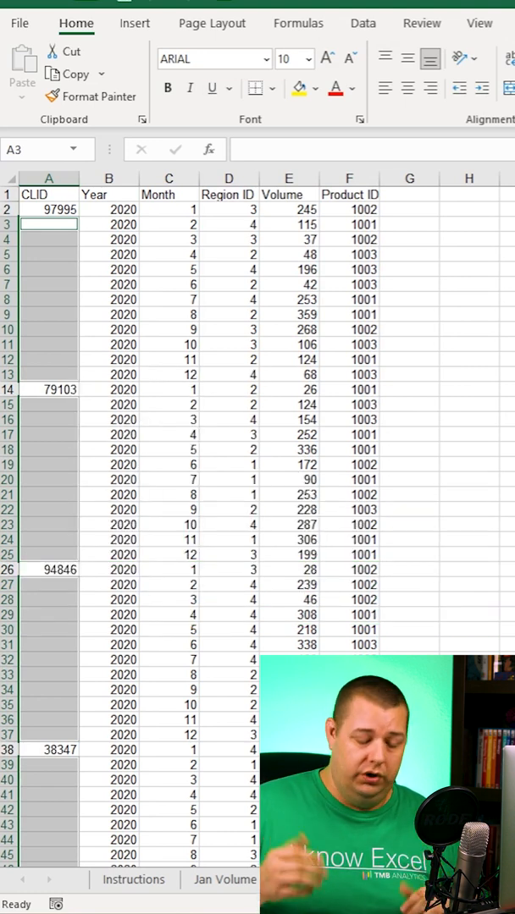
type("=A2")
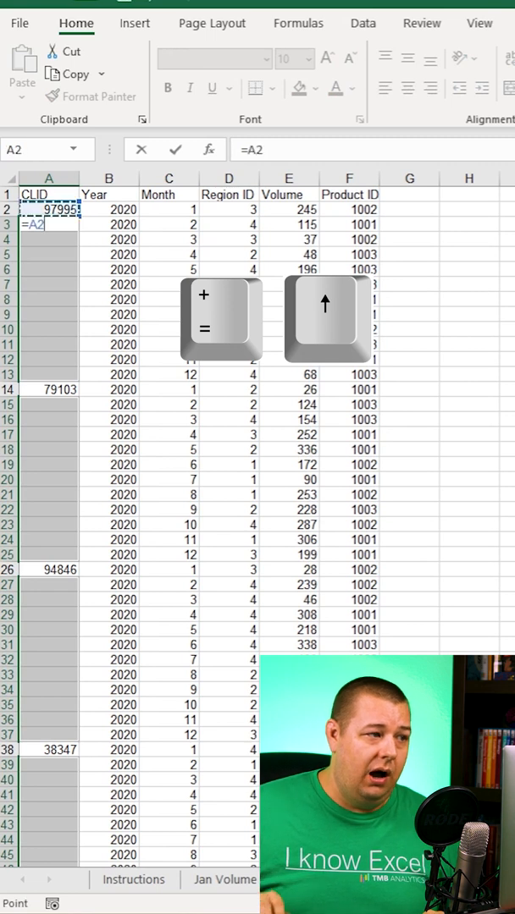